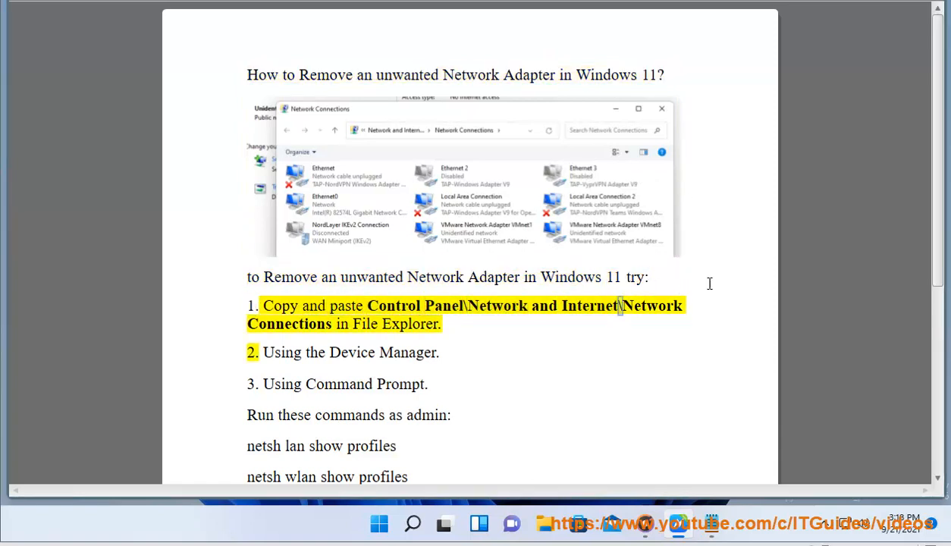
# Step: Select the Network Connections path text in step 1 of the guide
pyautogui.doubleClick(407, 324)
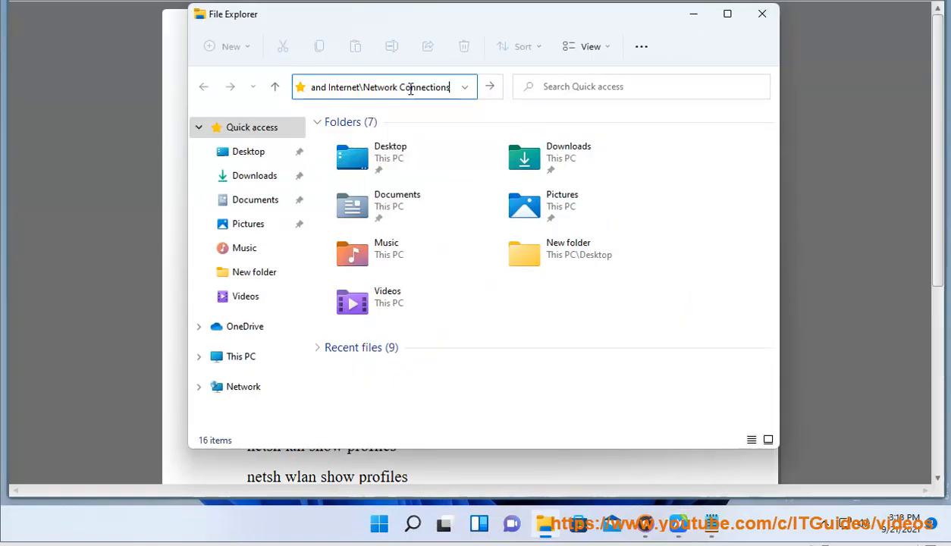
# Step: Launch control.exe and reach the Network Connections adapter list
pyautogui.write('C:\\Windows\\System32\\control.exe')
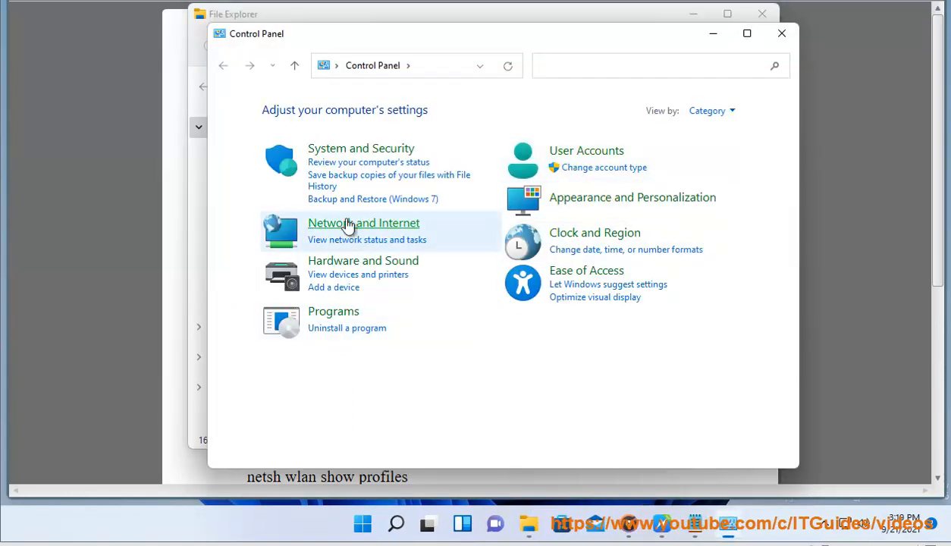
pyautogui.click(367, 240)
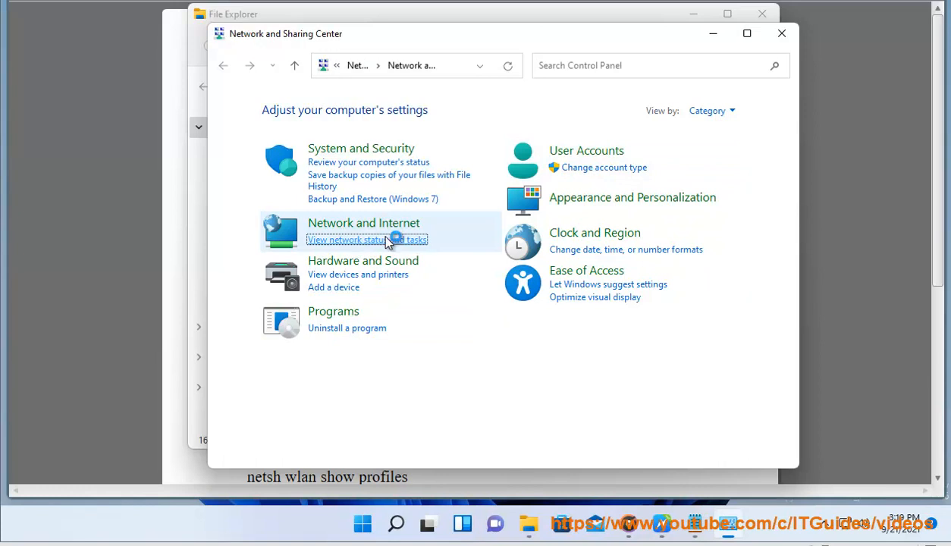
pyautogui.click(367, 240)
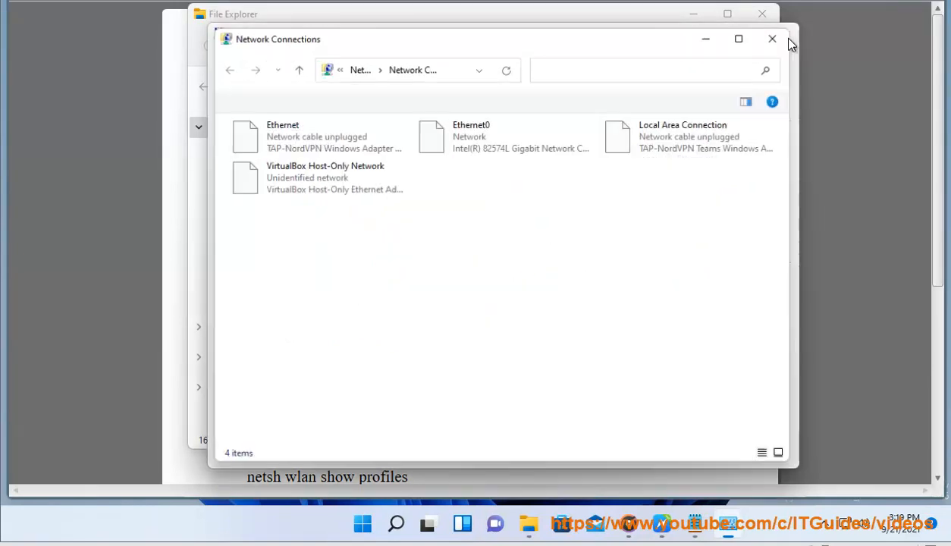
# Step: Check context options for Ethernet0, Local Area Connection and Ethernet, then close the window
pyautogui.click(503, 133)
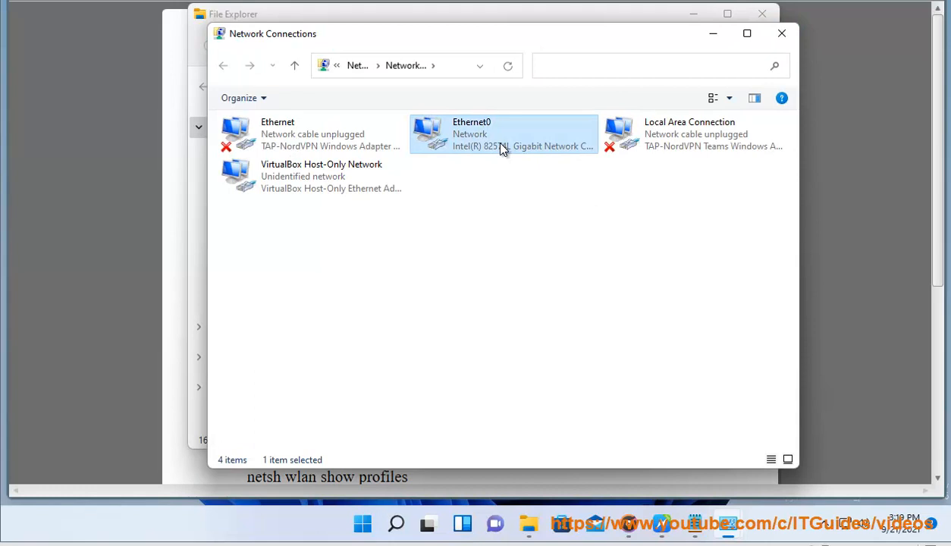
pyautogui.rightClick(688, 134)
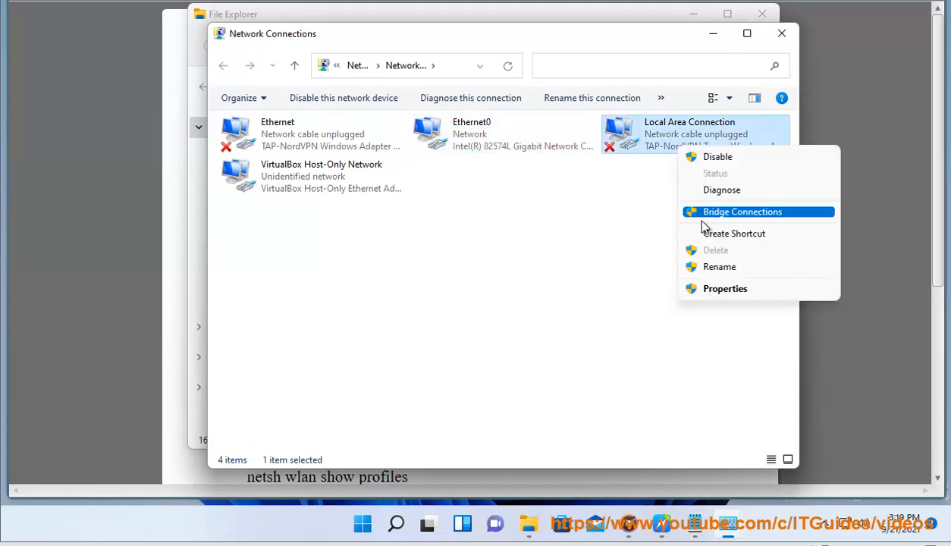
pyautogui.moveTo(510, 267)
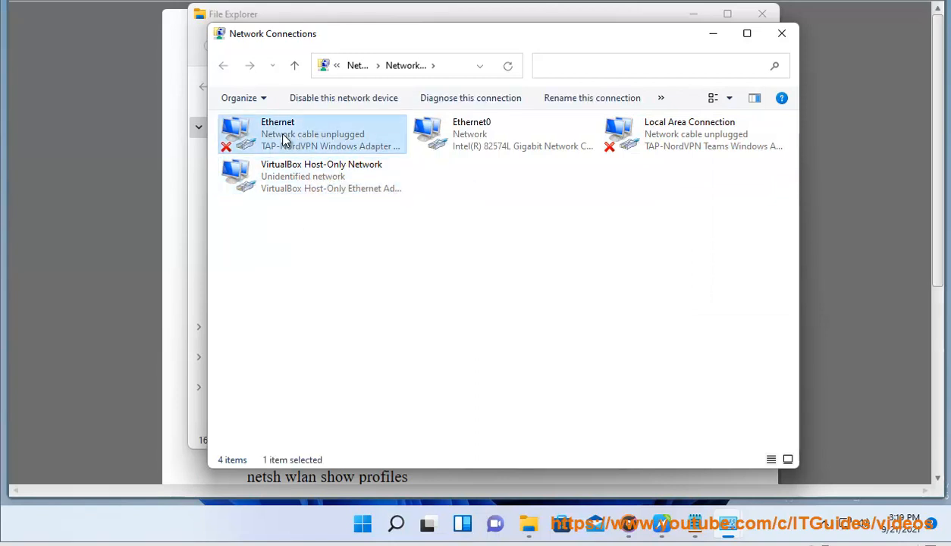
pyautogui.rightClick(285, 136)
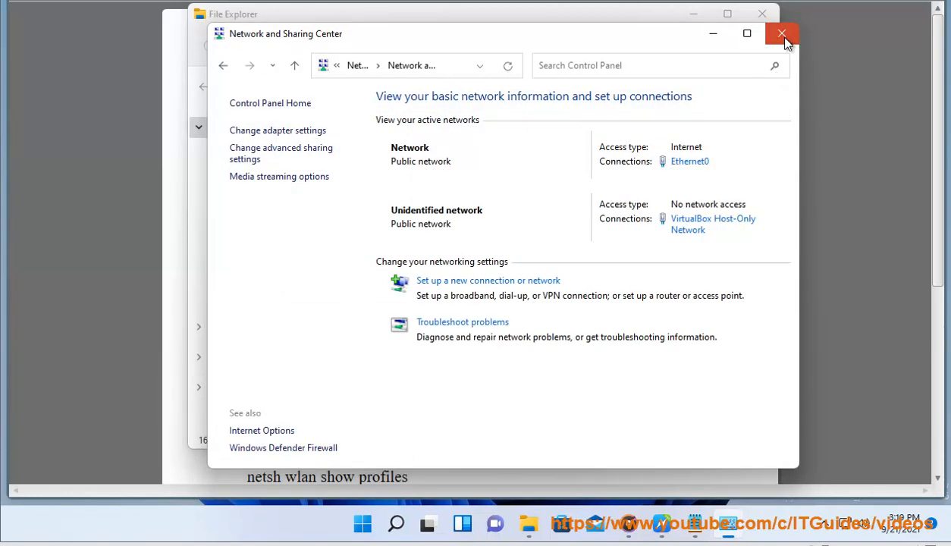
pyautogui.click(782, 33)
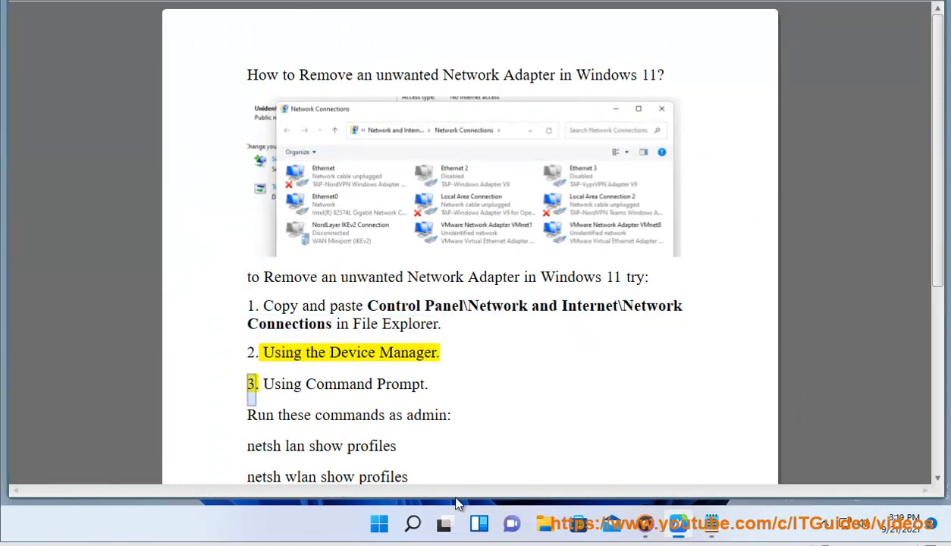
# Step: Launch Device Manager and expand Network adapters to the TAP-NordVPN entries
pyautogui.click(413, 523)
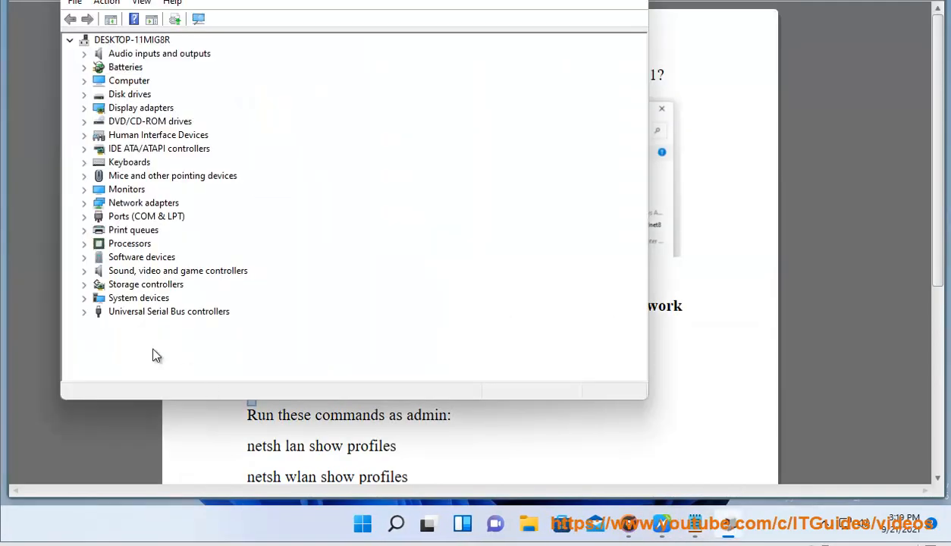
pyautogui.click(85, 203)
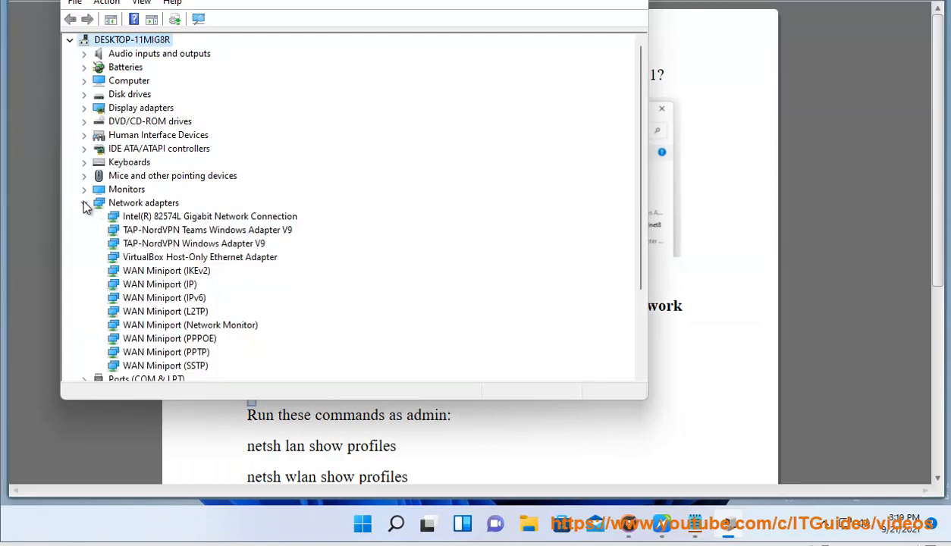
pyautogui.click(206, 230)
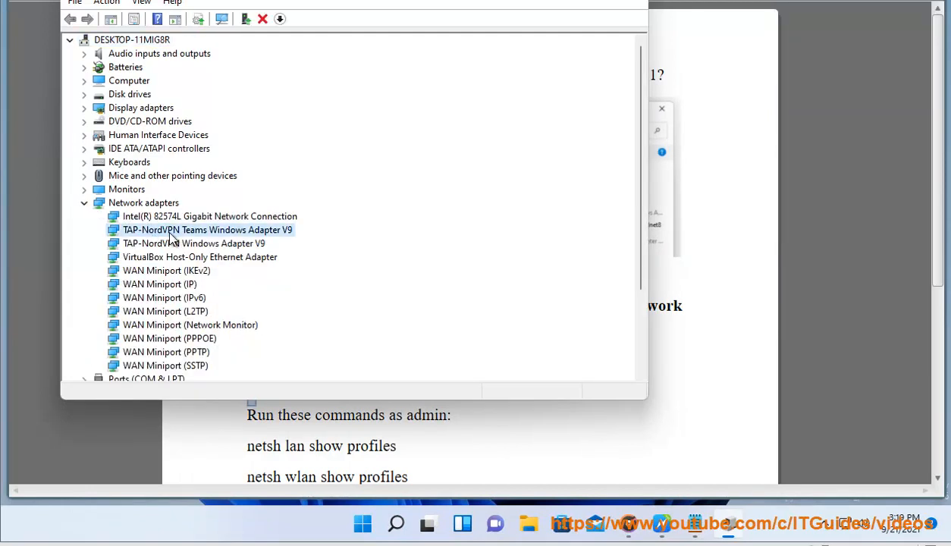
# Step: Start uninstalling TAP-NordVPN Windows Adapter V9, then cancel without removing it
pyautogui.rightClick(194, 243)
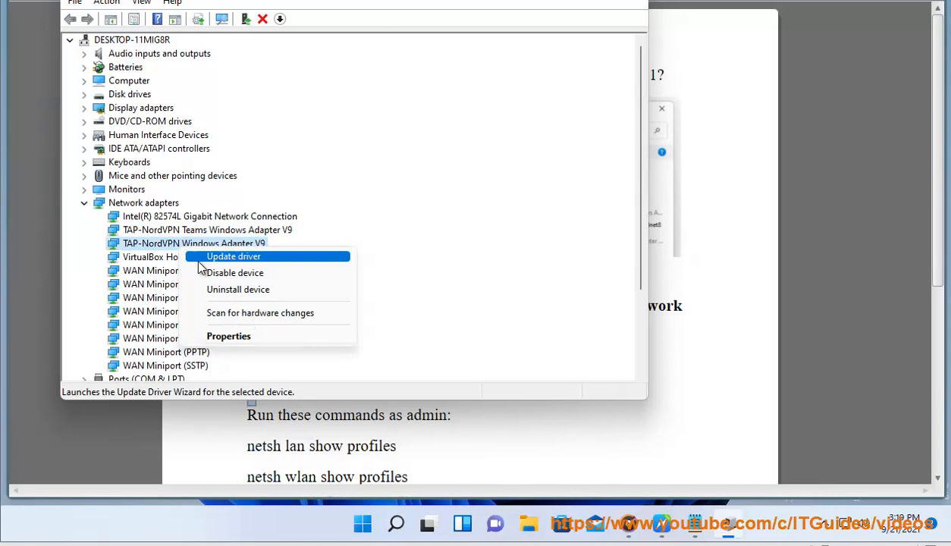
pyautogui.click(236, 288)
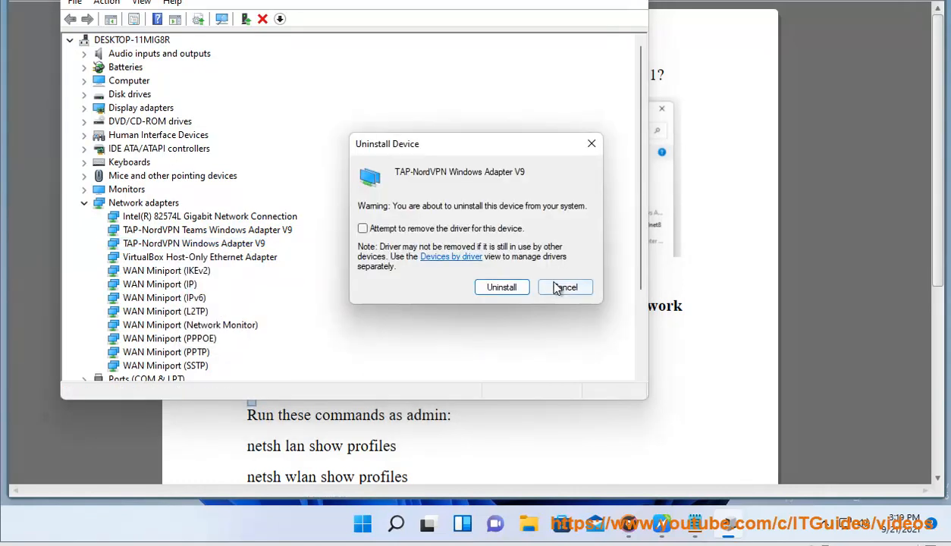
pyautogui.click(362, 227)
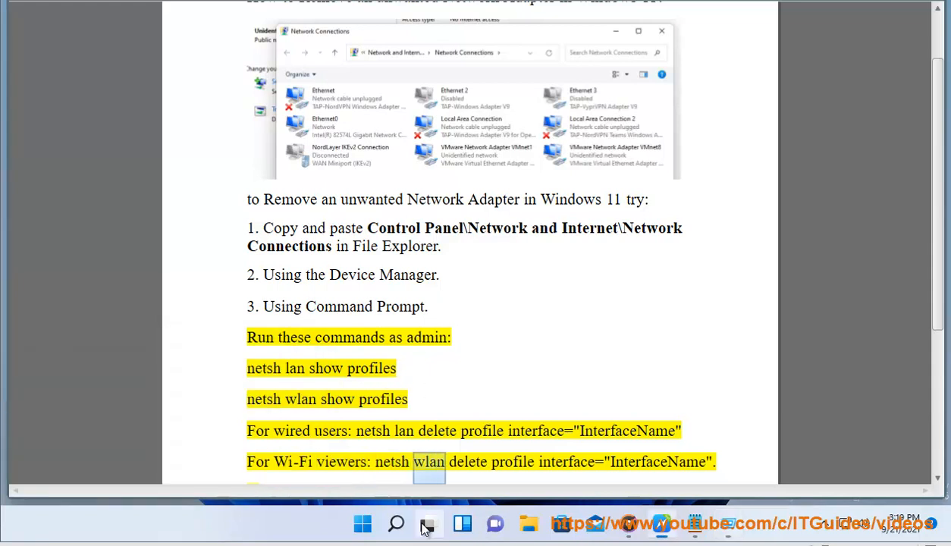
# Step: Clear the netsh highlight and select the 'netsh wlan show profiles' line
pyautogui.click(394, 523)
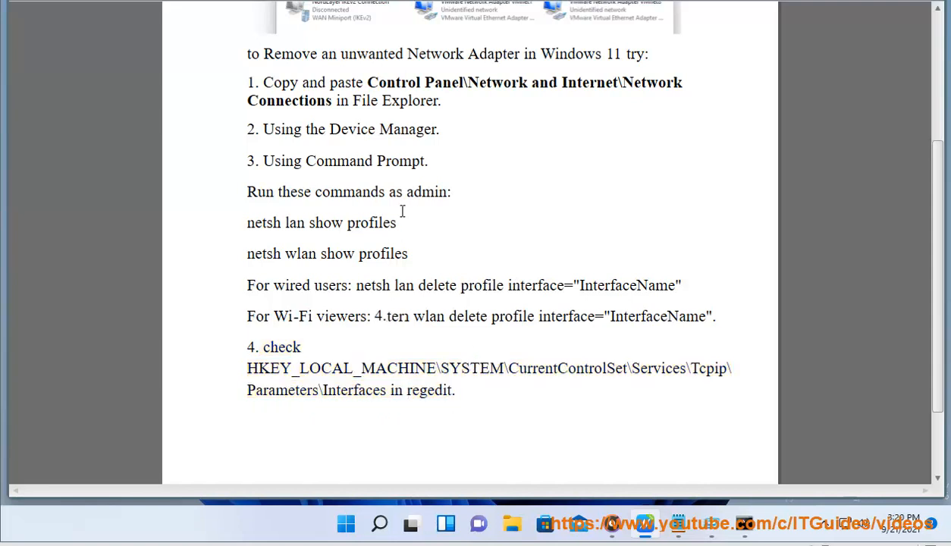
pyautogui.tripleClick(321, 221)
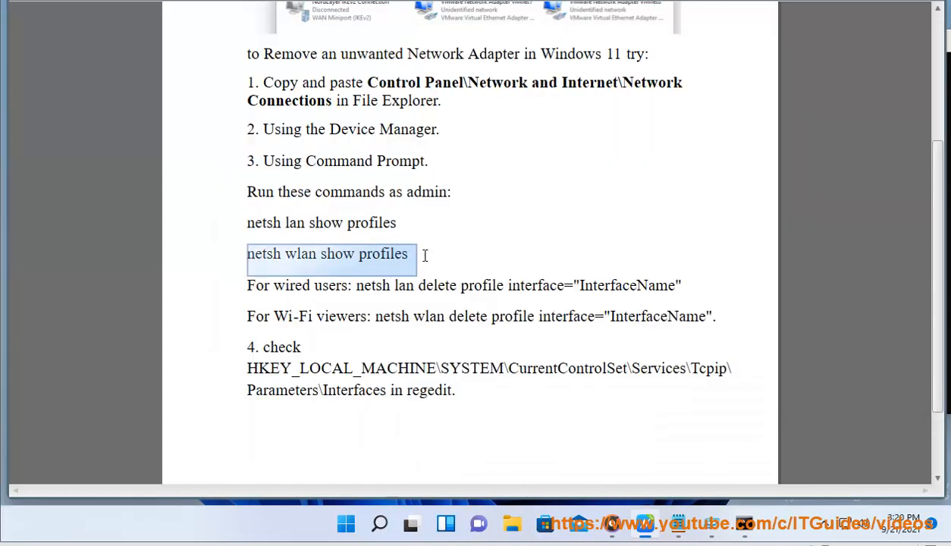
# Step: Copy the command and run 'netsh wlan show profiles' in the admin Command Prompt
pyautogui.rightClick(331, 253)
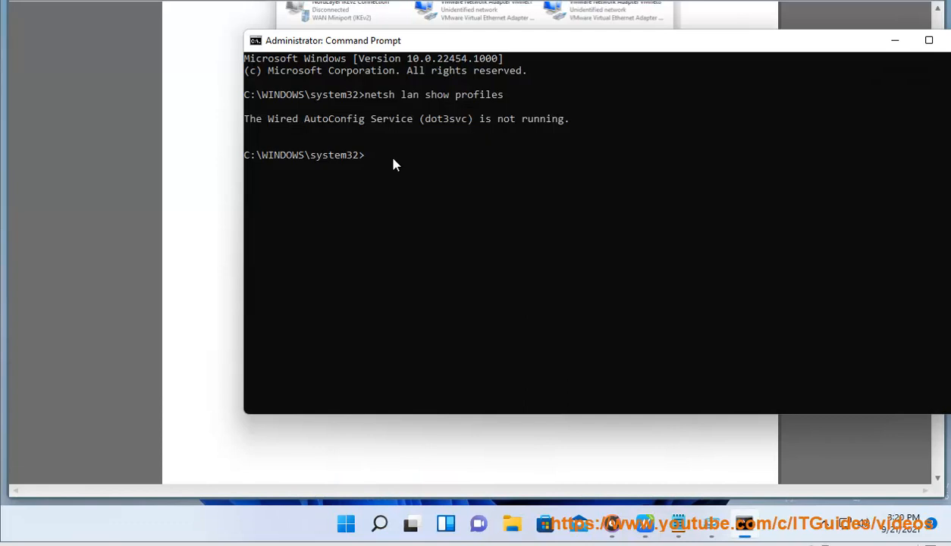
pyautogui.write('netsh wlan show profiles')
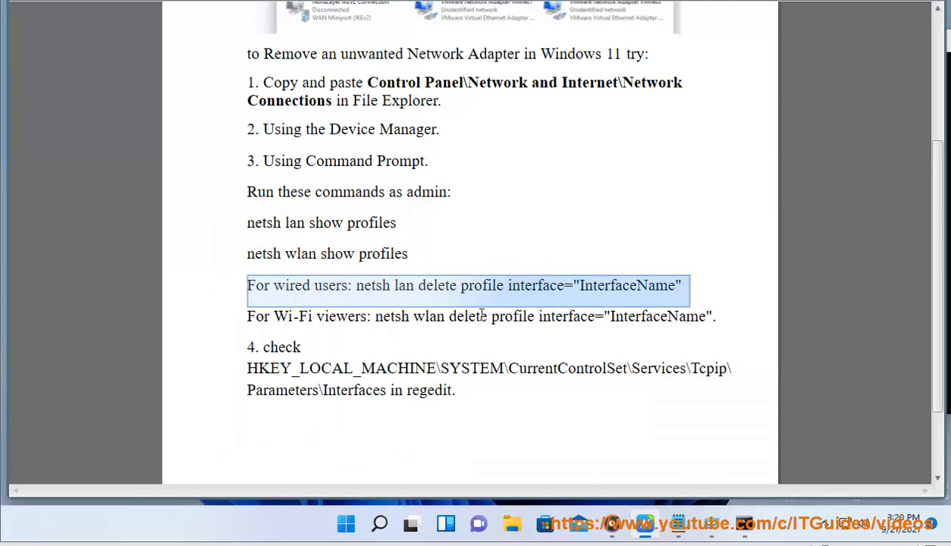
# Step: Copy the HKEY_LOCAL_MACHINE...Tcpip\Parameters\Interfaces path from step 4
pyautogui.click(664, 316)
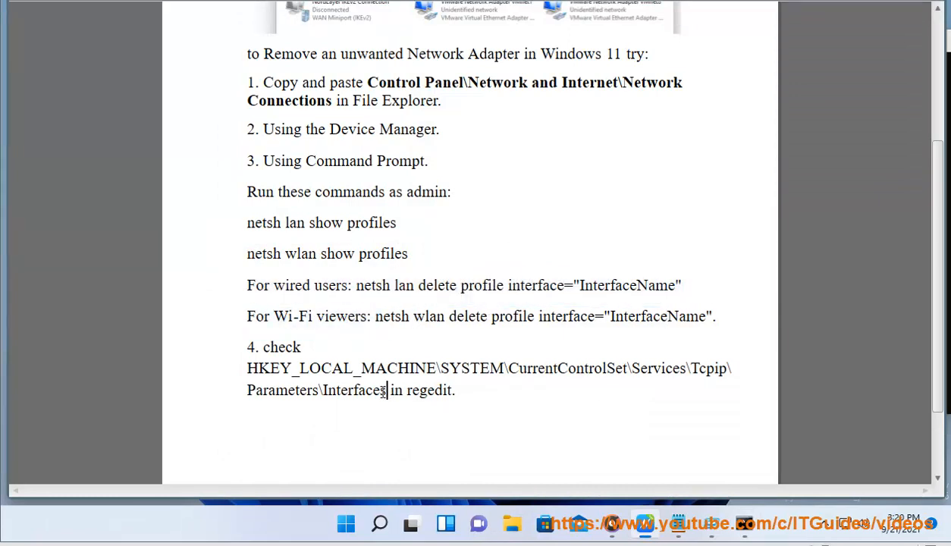
pyautogui.rightClick(379, 379)
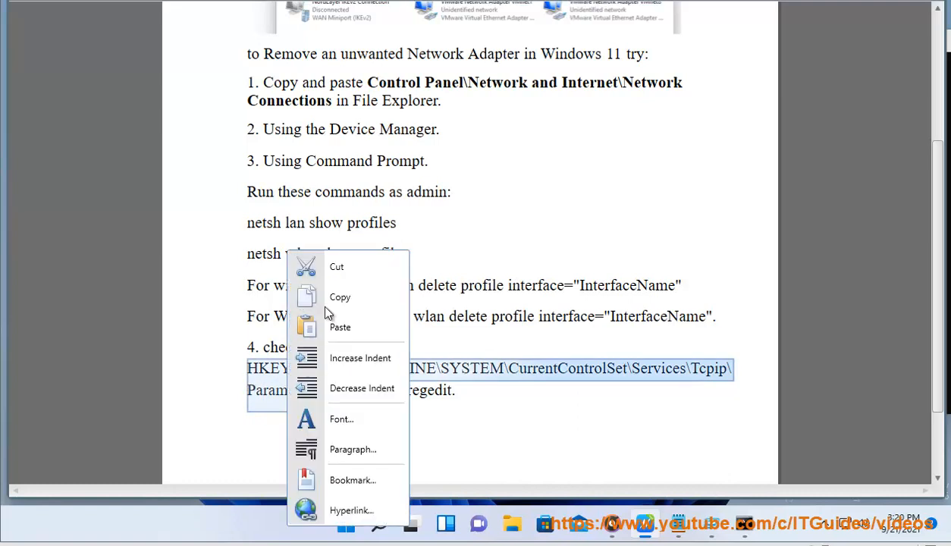
pyautogui.click(379, 523)
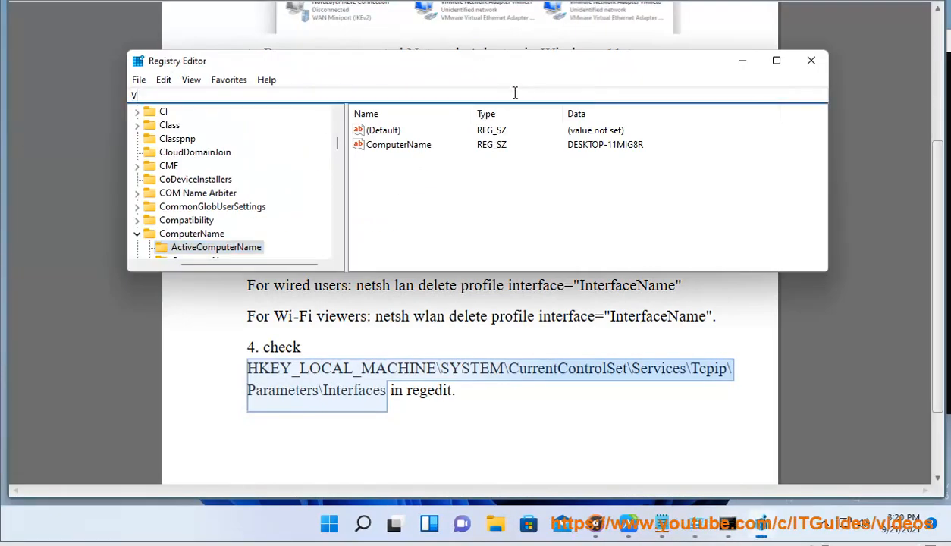
# Step: Navigate Registry Editor to Tcpip\Parameters\Interfaces and inspect the first three interface subkeys
pyautogui.write('HKEY_LOCAL_MACHINE\\SYSTEM\\CurrentControlSet\\Services\\Tcpip\\Parameters\\Interfaces')
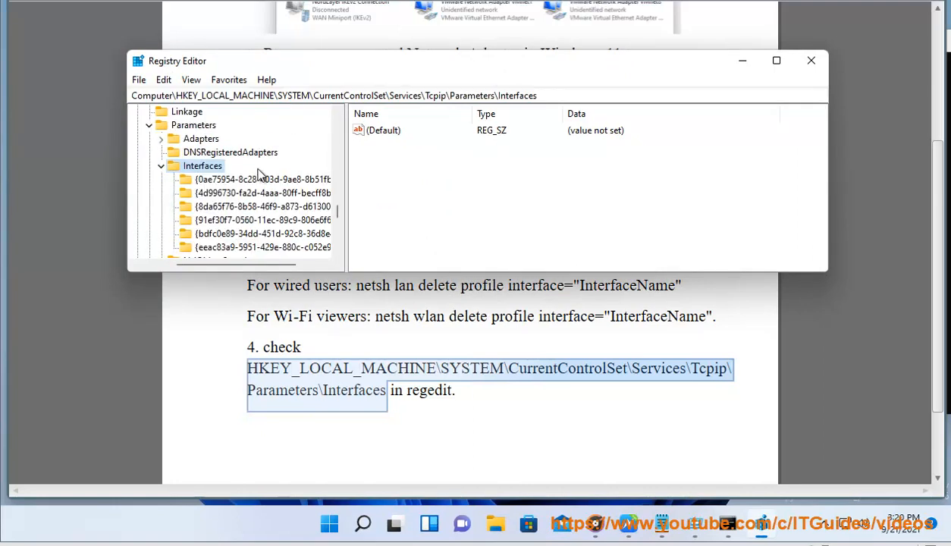
pyautogui.click(261, 179)
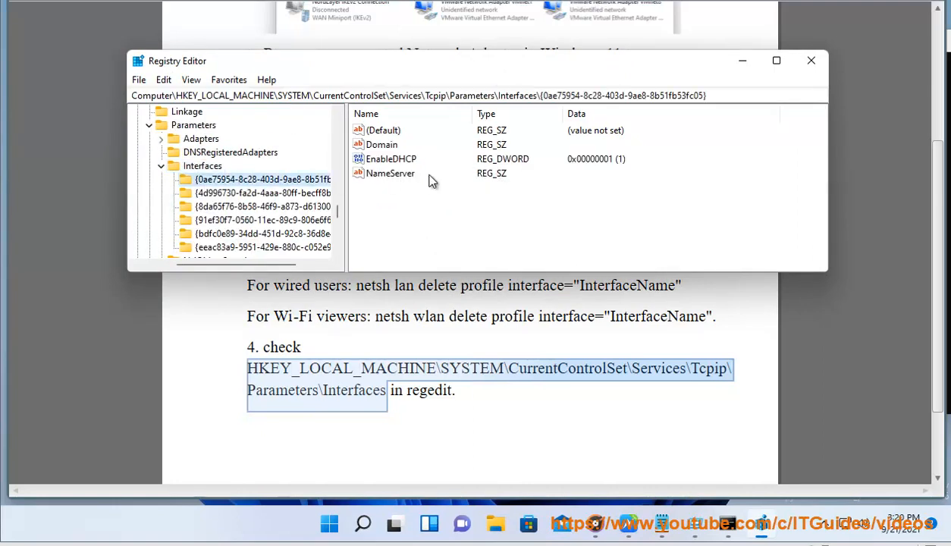
pyautogui.click(261, 192)
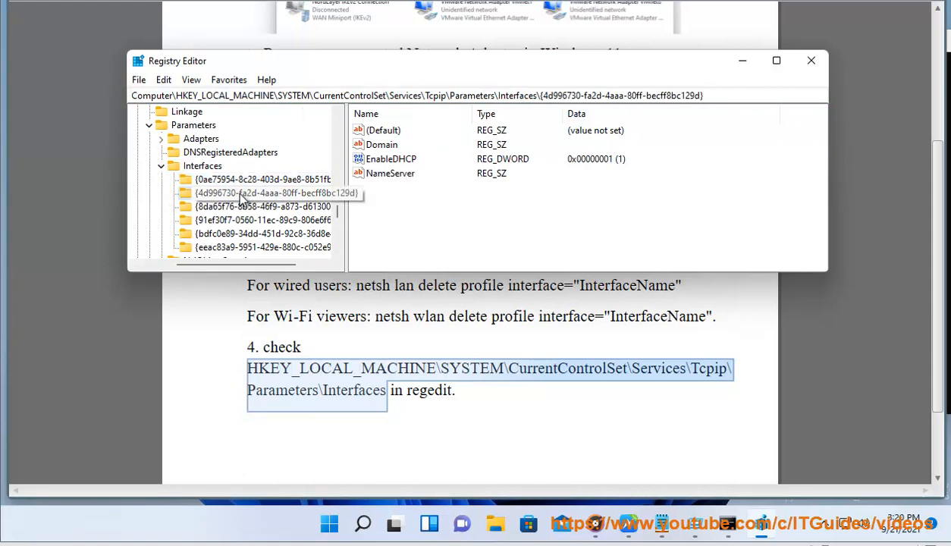
pyautogui.click(261, 207)
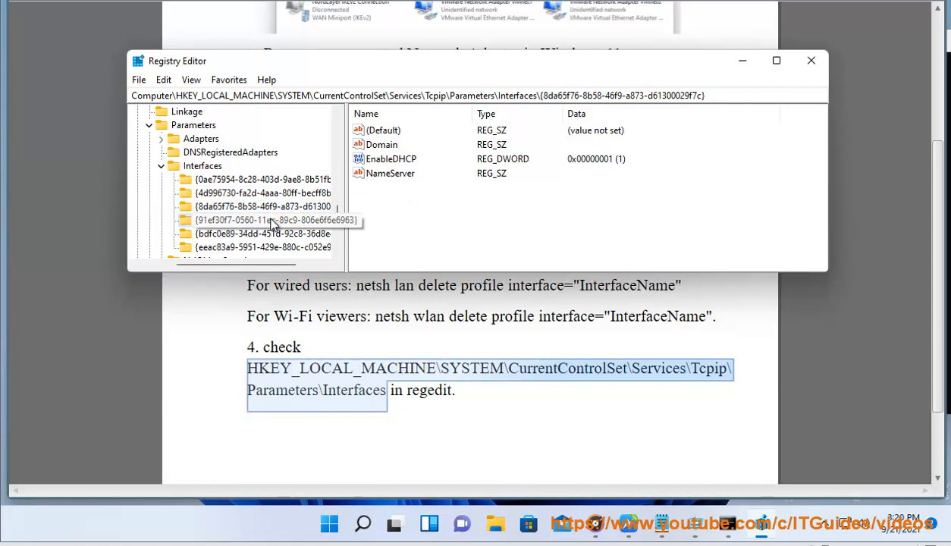
# Step: Inspect the remaining subkeys including 192.168.56.1, then bring up Delete for the first interface subkey
pyautogui.click(258, 234)
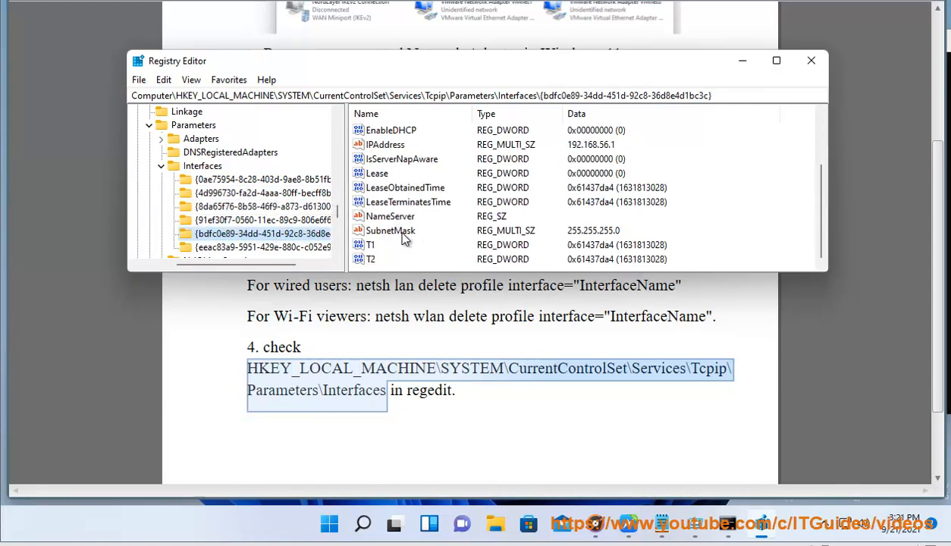
pyautogui.click(261, 246)
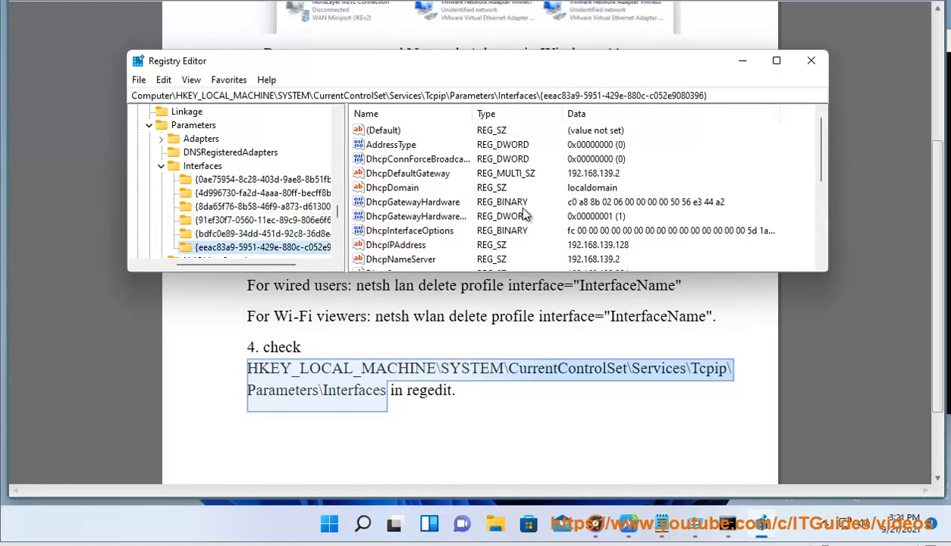
pyautogui.scroll(-3)
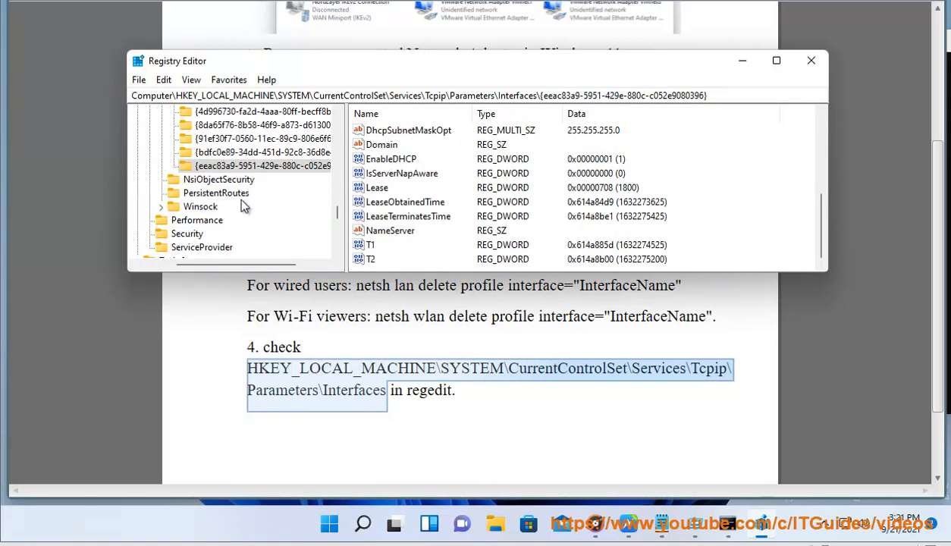
pyautogui.click(266, 220)
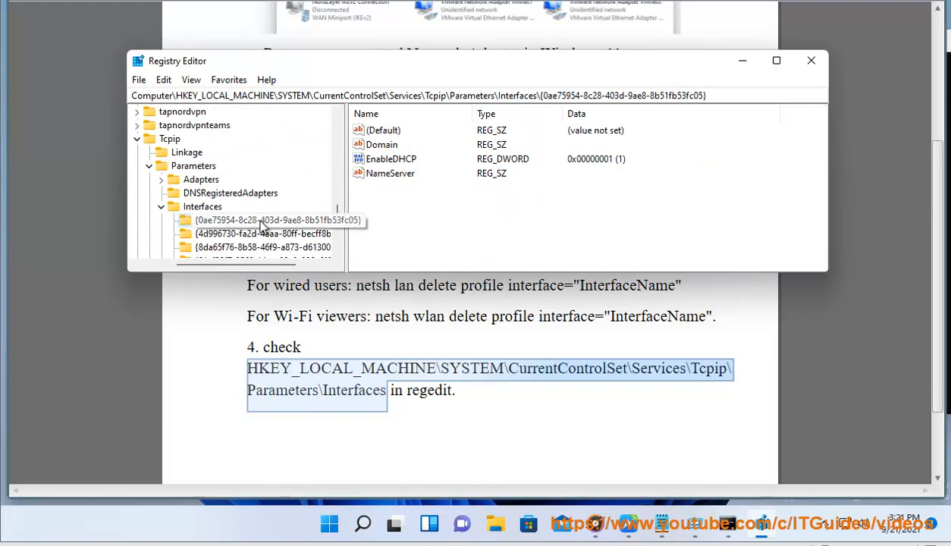
pyautogui.rightClick(261, 220)
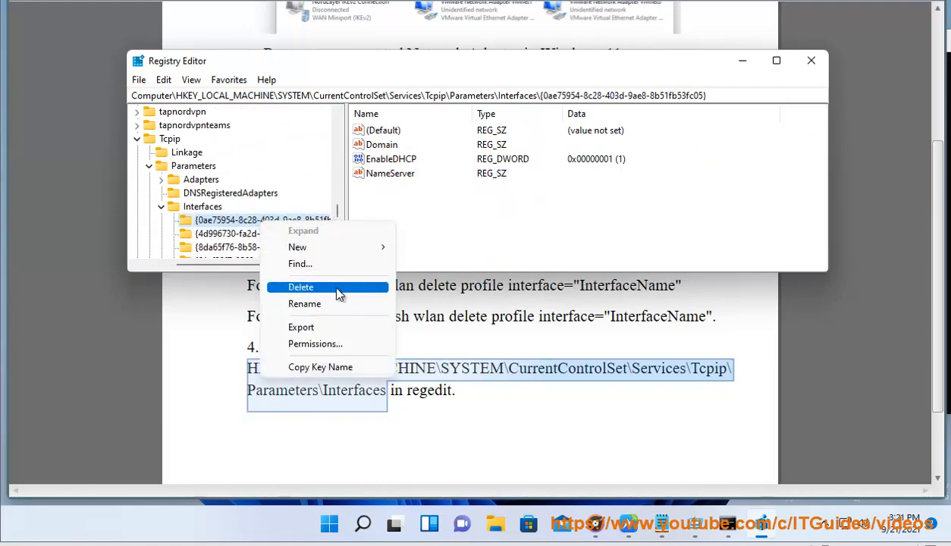